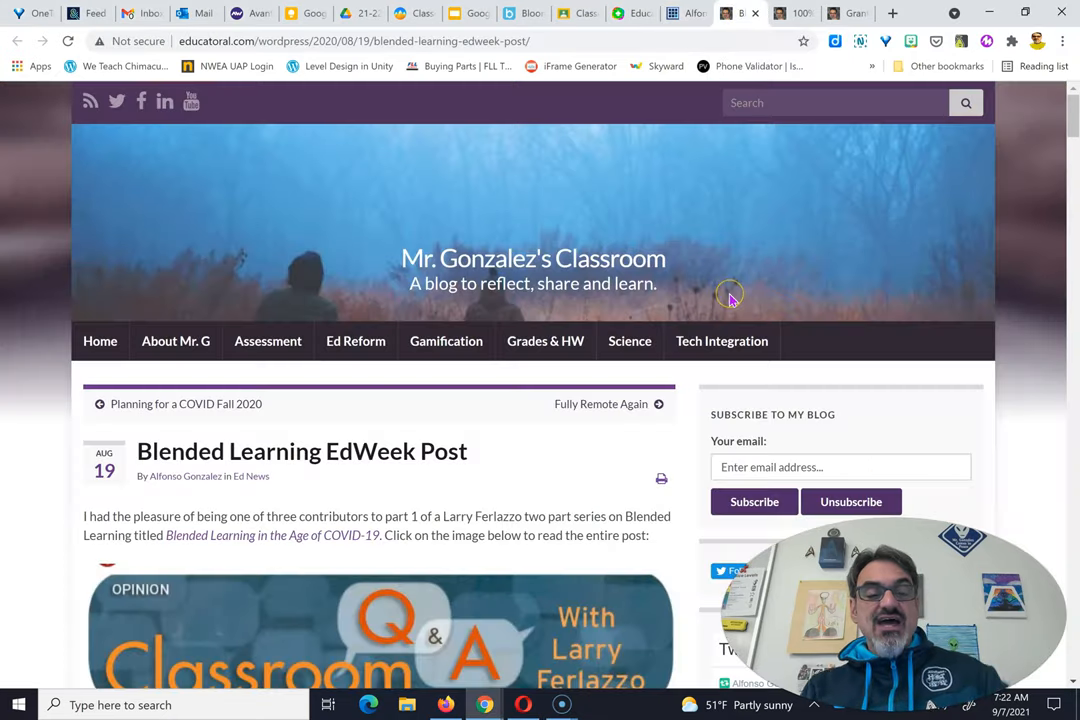
scroll(down, 3)
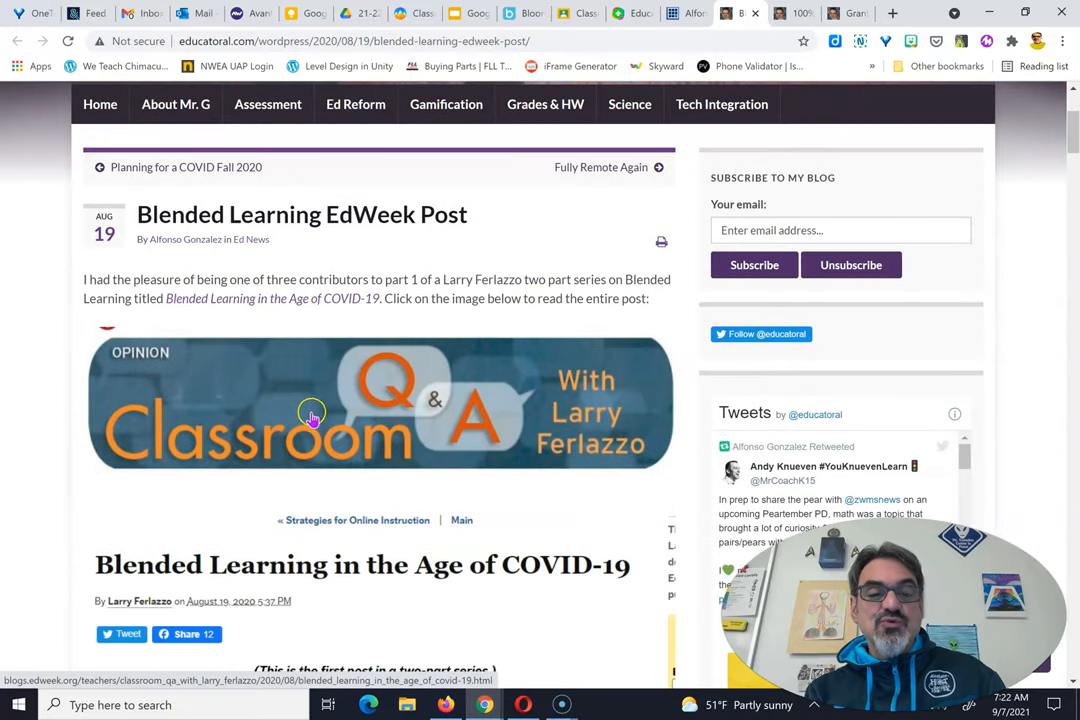
mouse_move(516, 440)
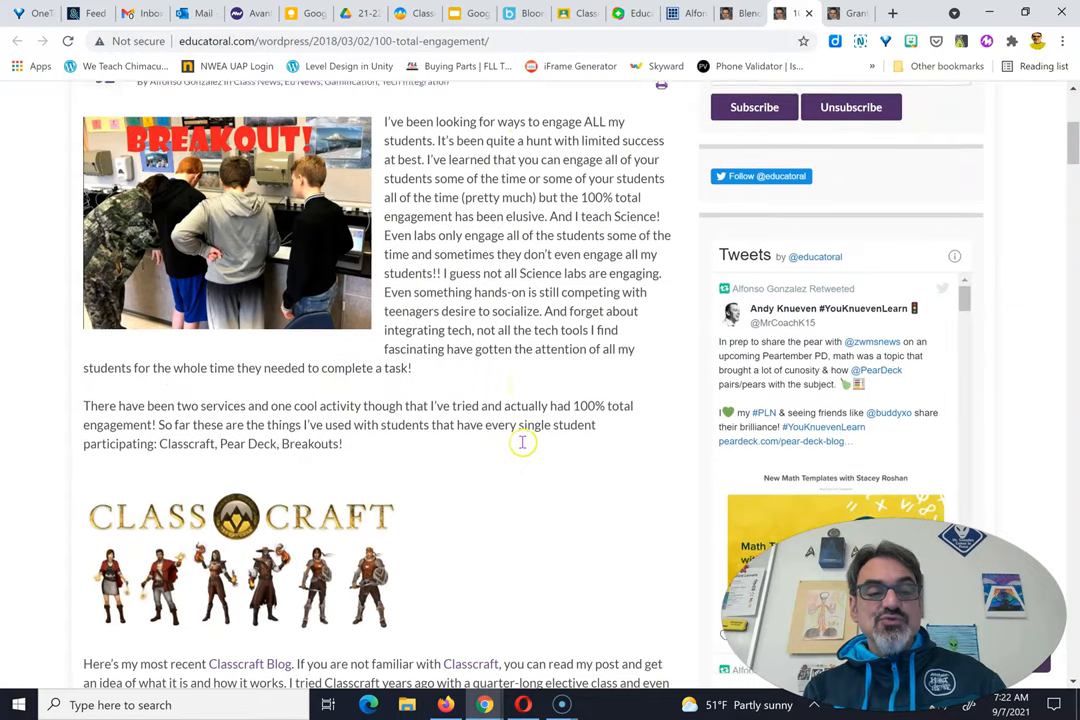
scroll(down, 3)
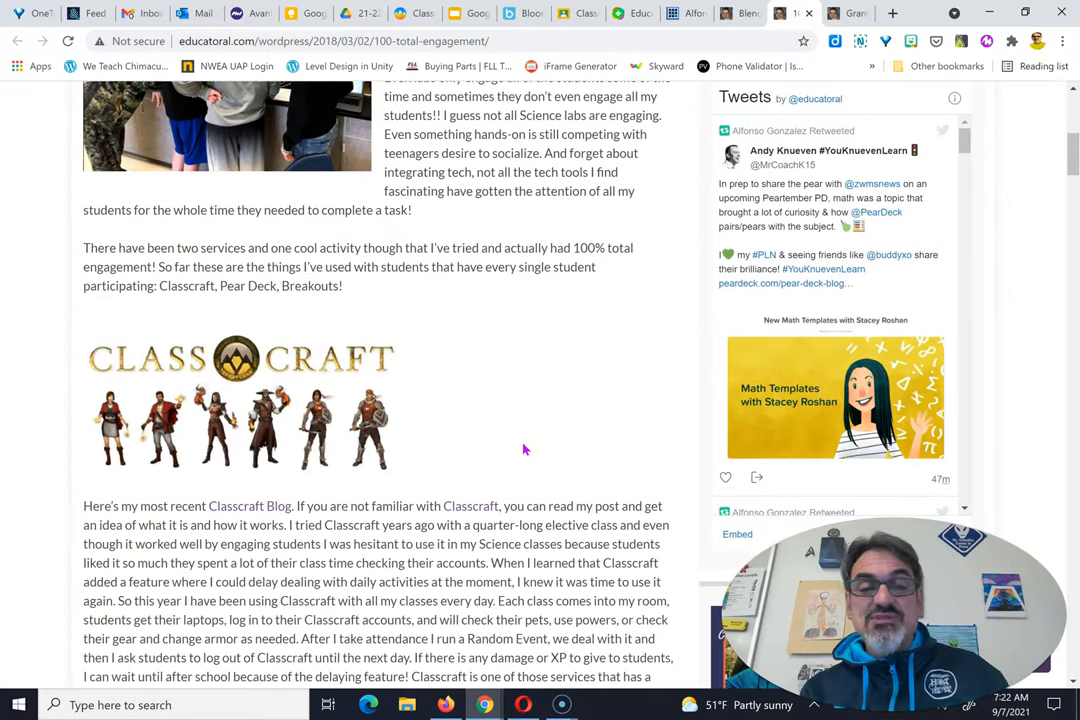
scroll(down, 3)
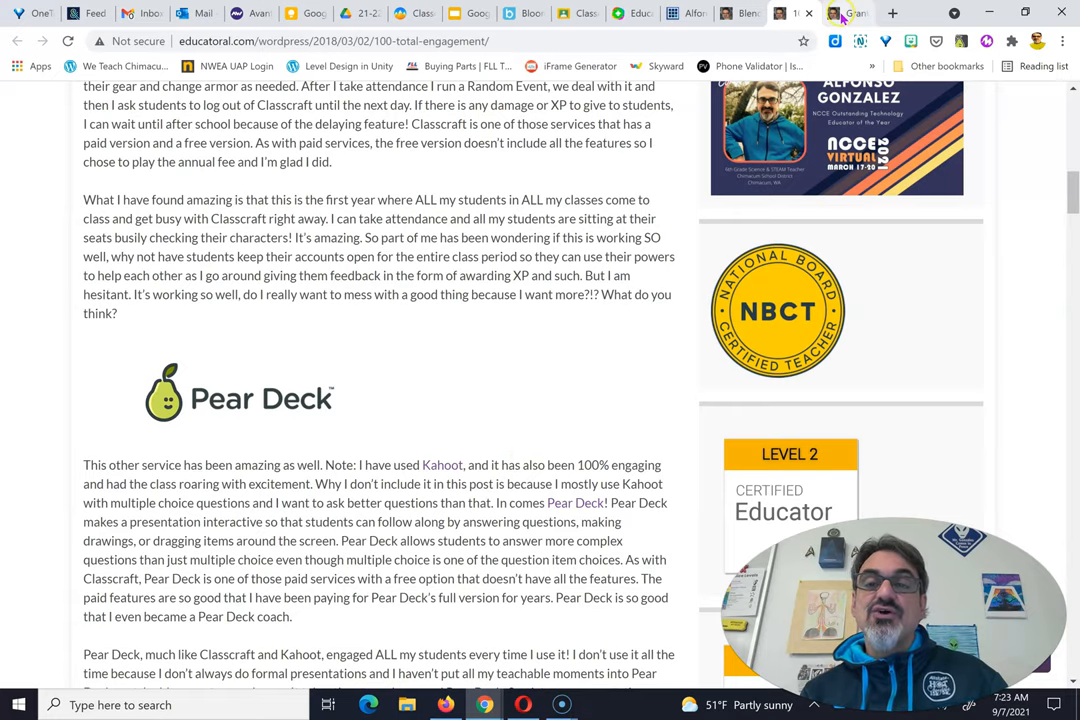
mouse_move(848, 14)
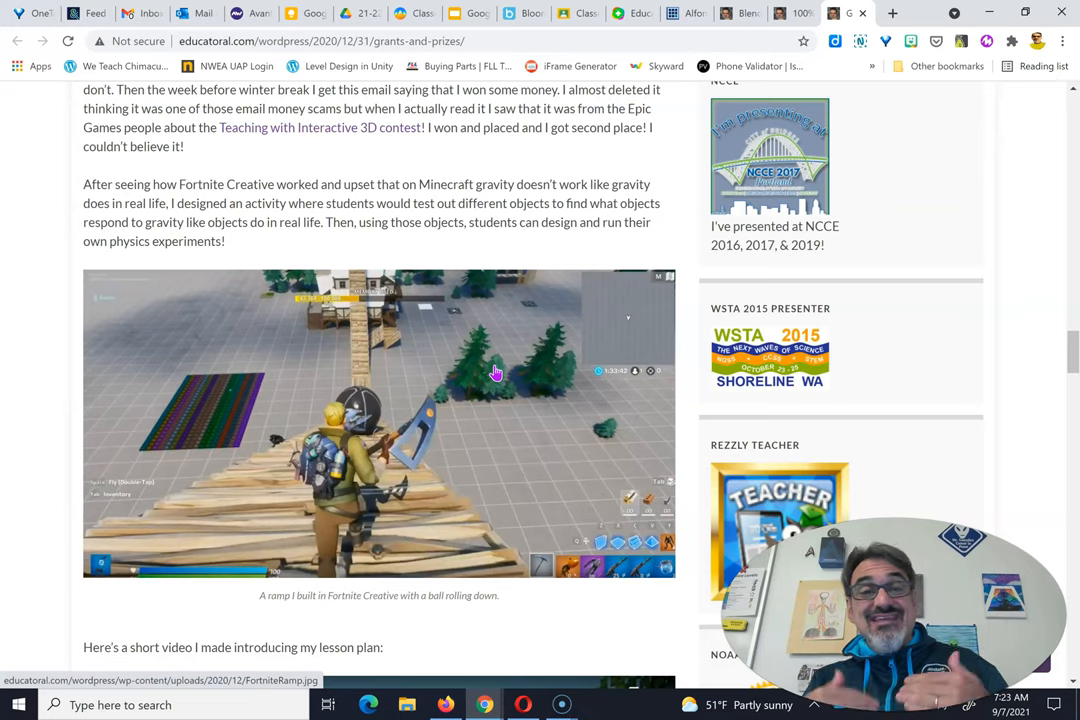
scroll(down, 3)
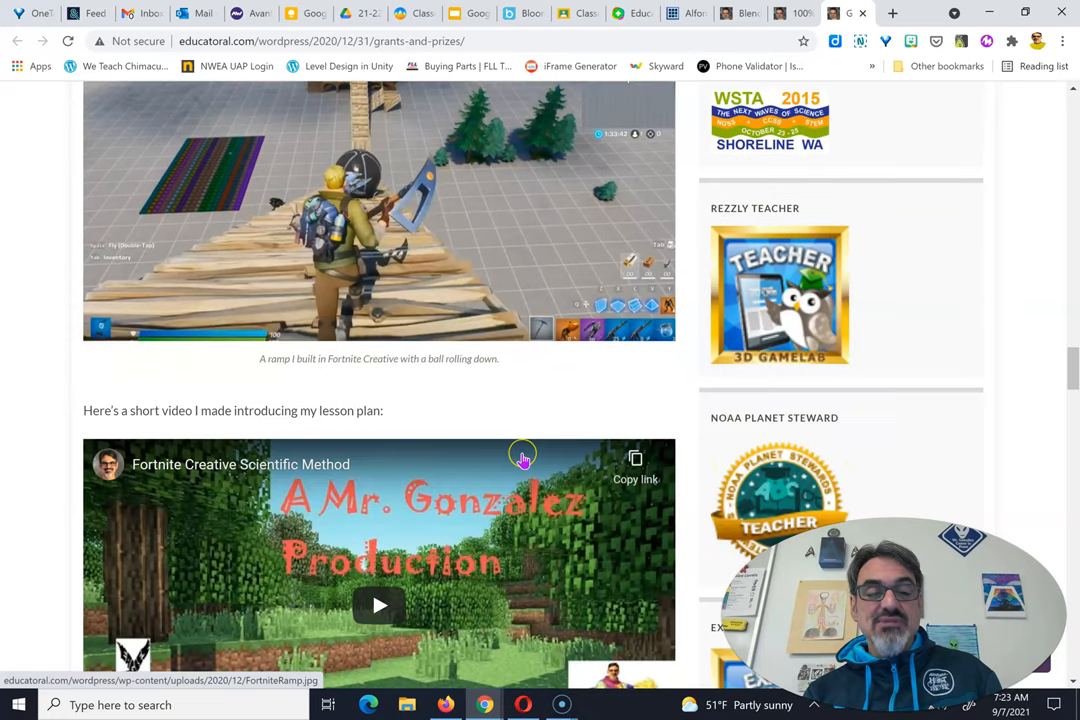
scroll(down, 3)
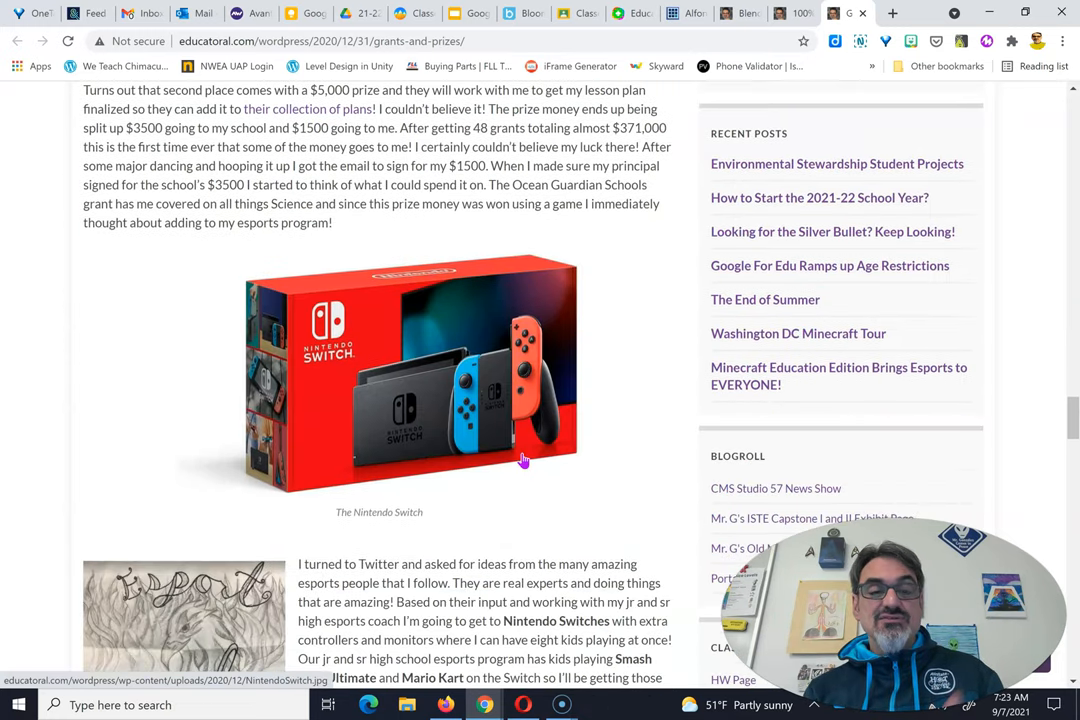
scroll(down, 3)
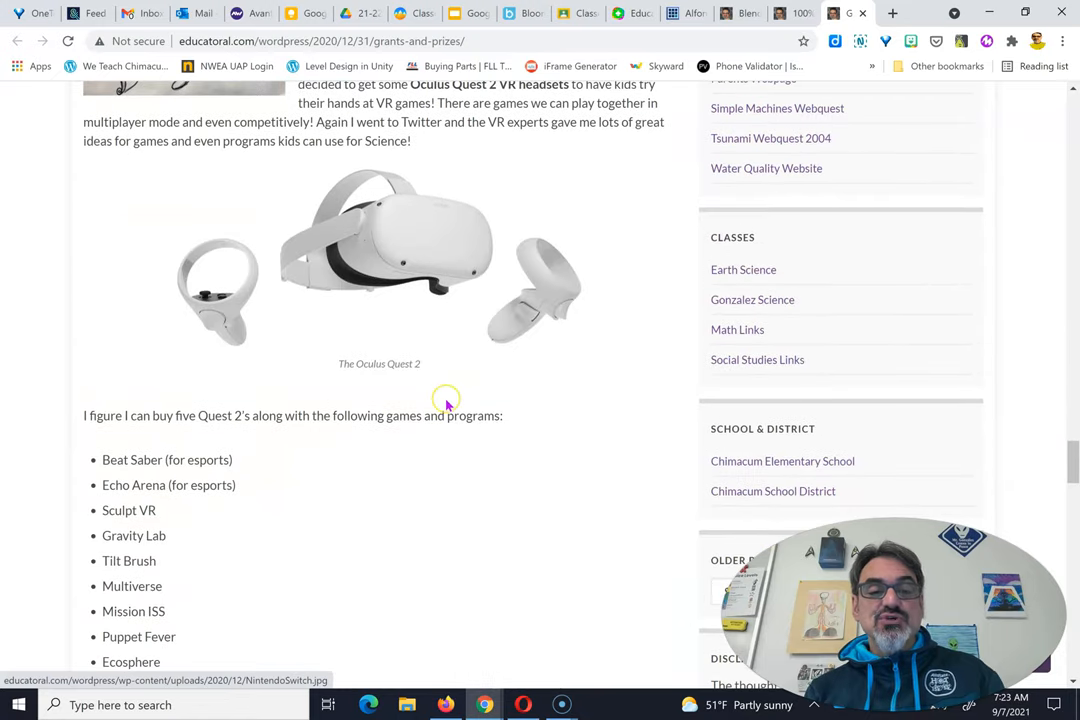